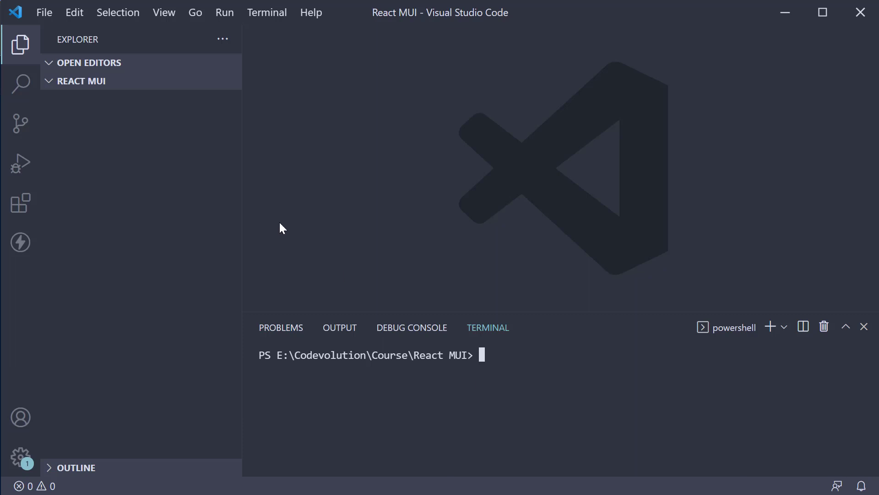
{"action": "mouse_move", "coordinate": [81, 81]}
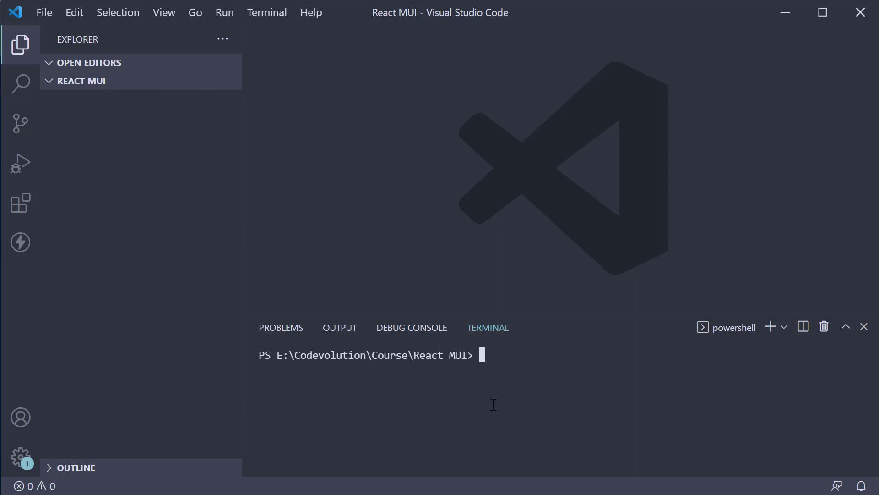
{"action": "mouse_move", "coordinate": [519, 411]}
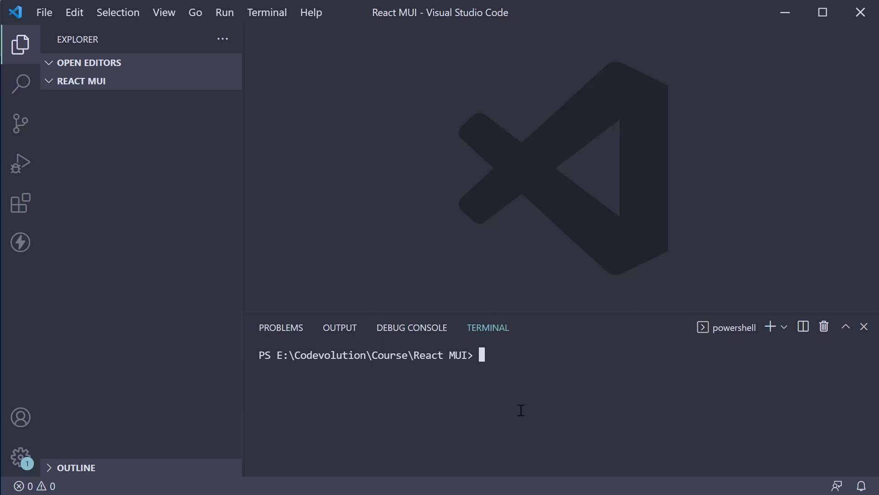
{"action": "mouse_move", "coordinate": [208, 268]}
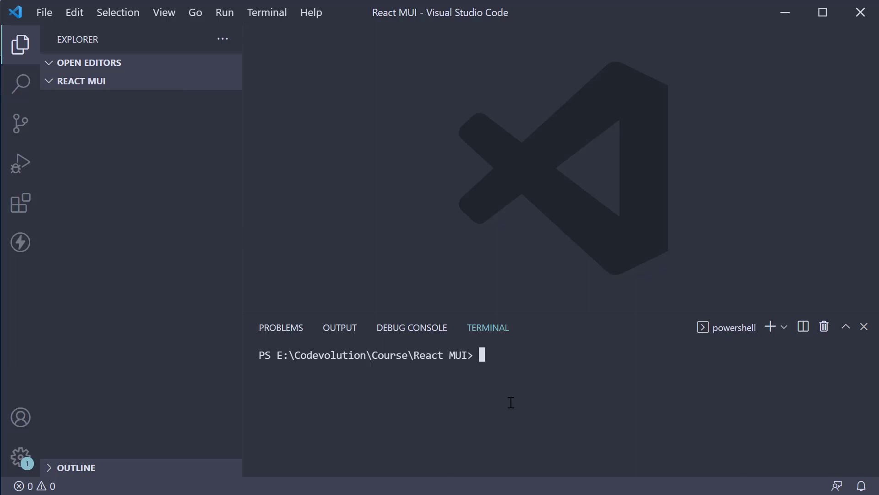
Start an npx command at the PowerShell prompt in the empty React MUI folder.
{"action": "type", "text": "npx"}
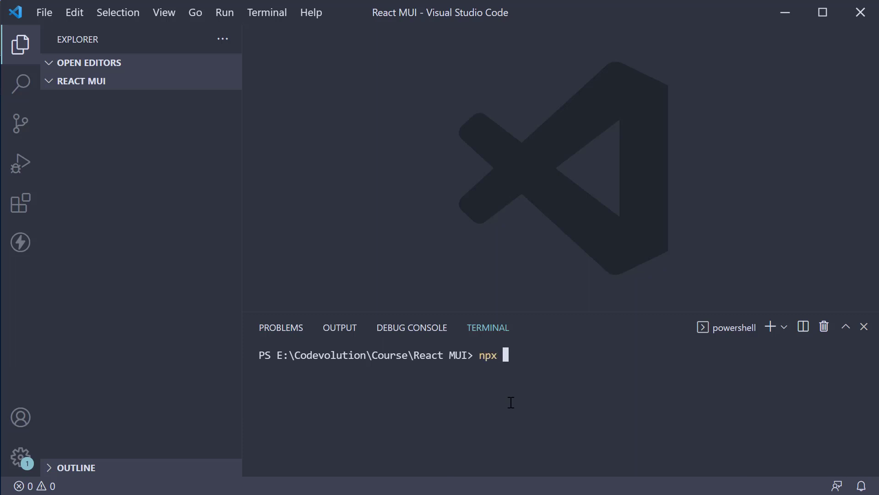
Run npx create-react-app react-mui-demo --template typescript to scaffold the project.
{"action": "type", "text": "create-reac"}
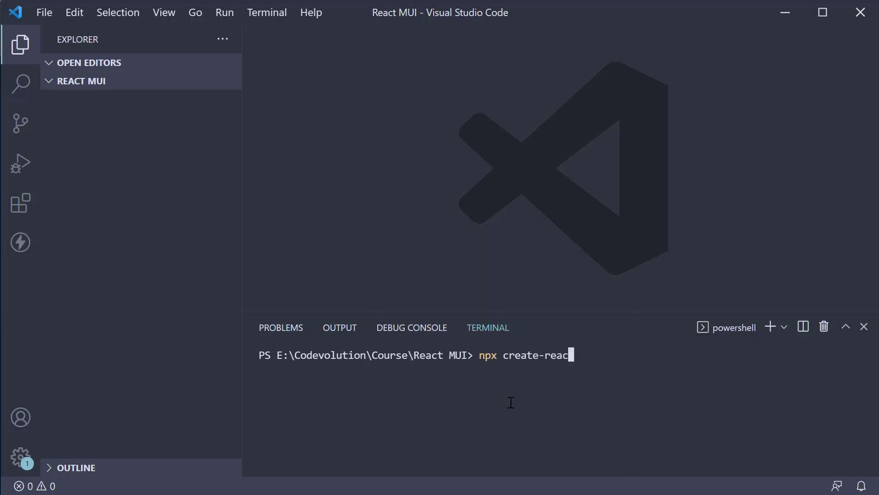
{"action": "type", "text": "t-app react-"}
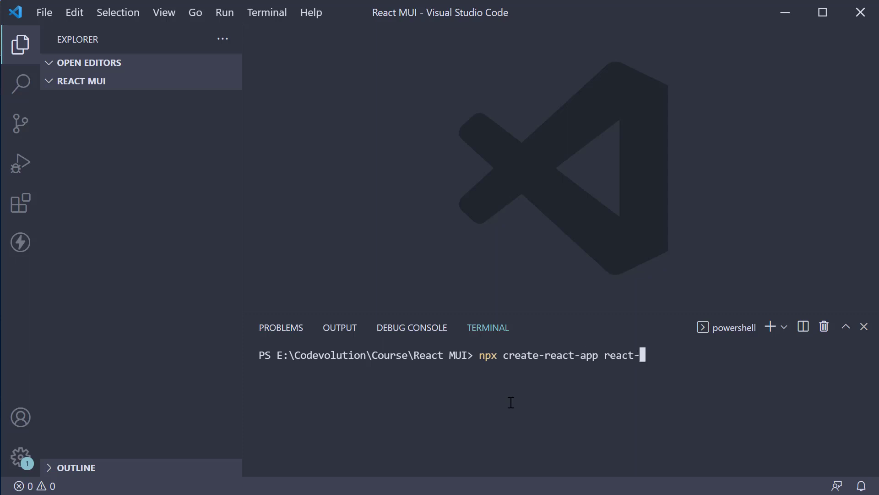
{"action": "type", "text": "mui-"}
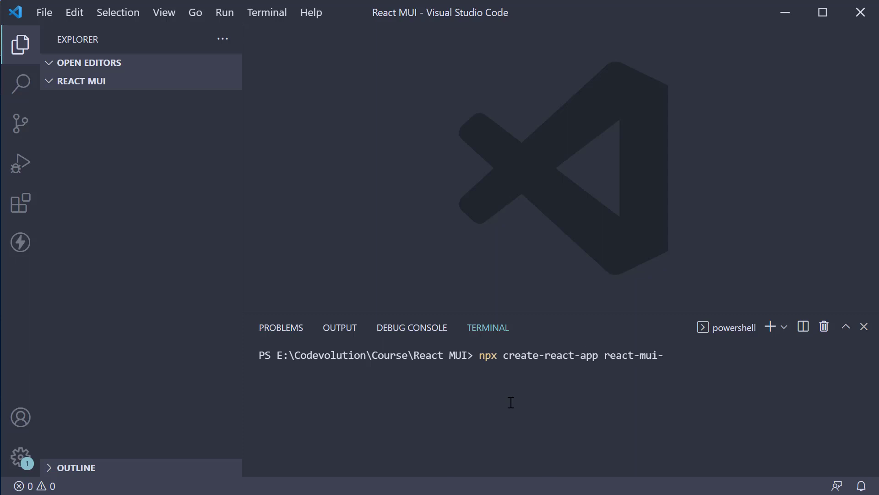
{"action": "type", "text": "demo"}
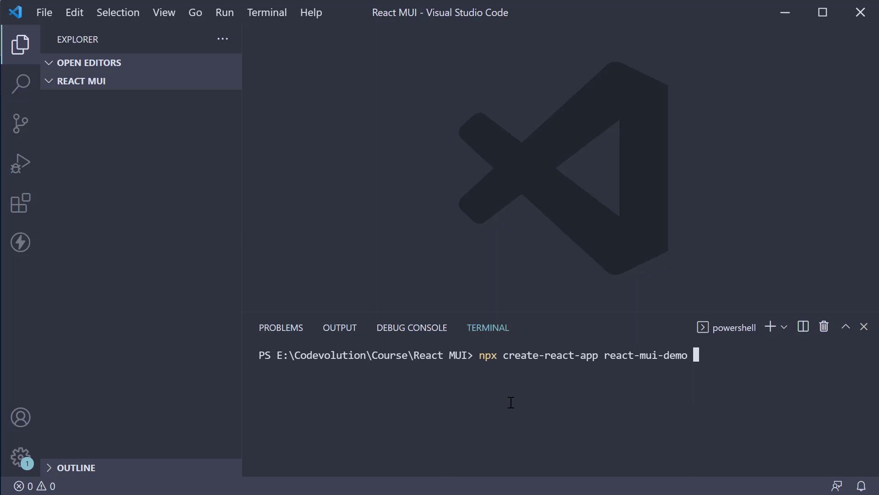
{"action": "type", "text": "-"}
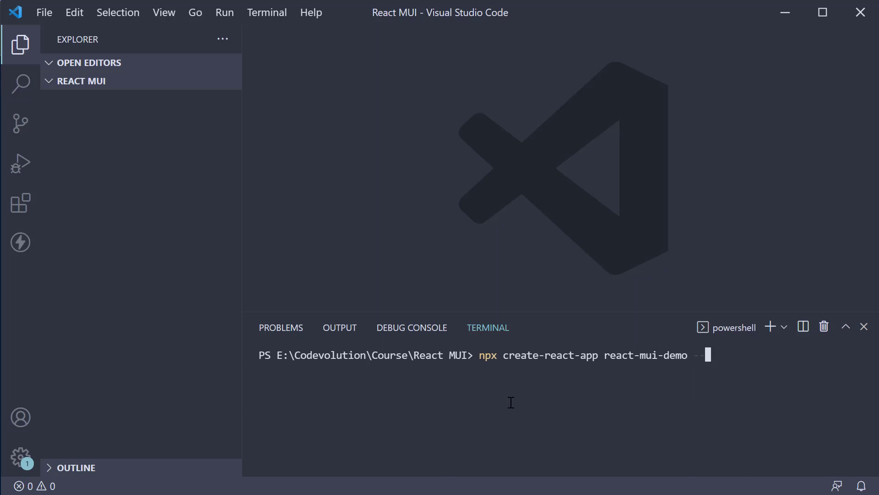
{"action": "type", "text": "--template"}
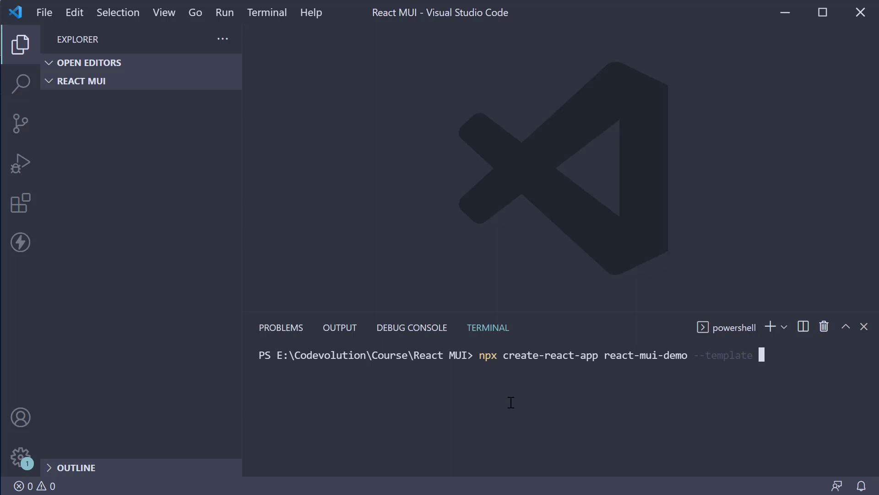
{"action": "type", "text": "typescr"}
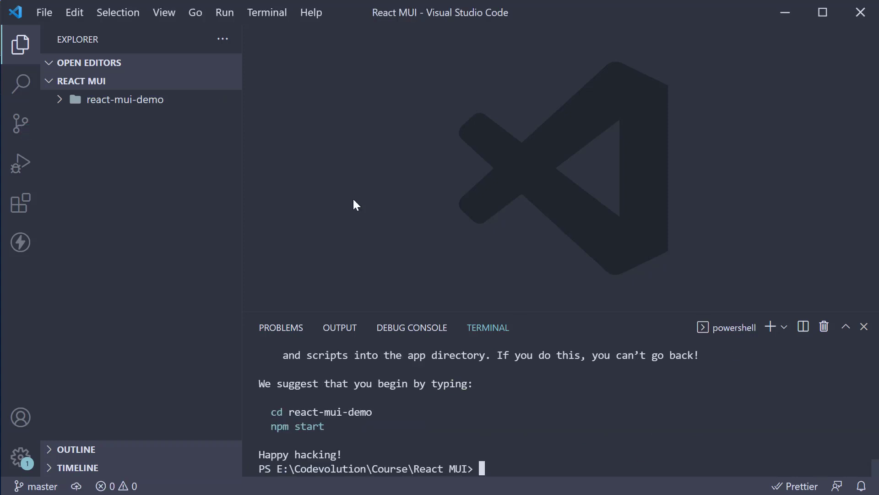
{"action": "mouse_move", "coordinate": [142, 104]}
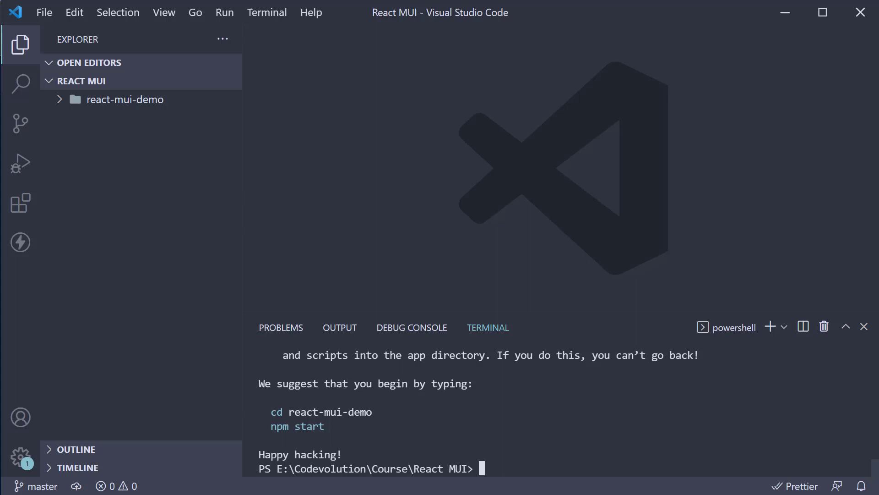
Change into react-mui-demo and launch the dev server with yarn start.
{"action": "type", "text": "cd .\\react-mui-demo\\"}
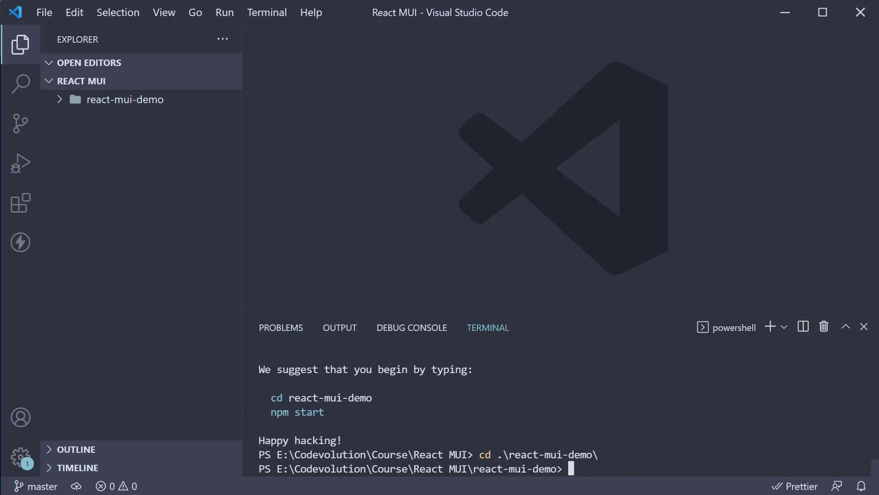
{"action": "type", "text": "yarn"}
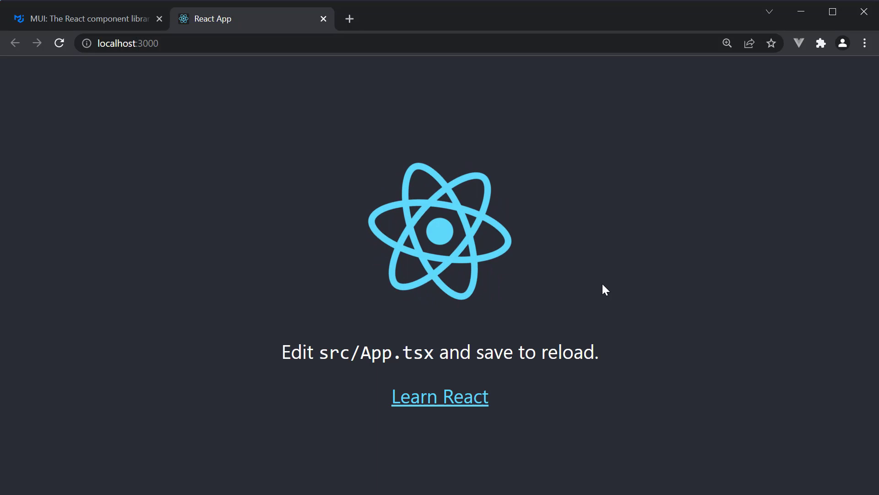
Switch Chrome to the MUI homepage at mui.com.
{"action": "left_click", "coordinate": [85, 18]}
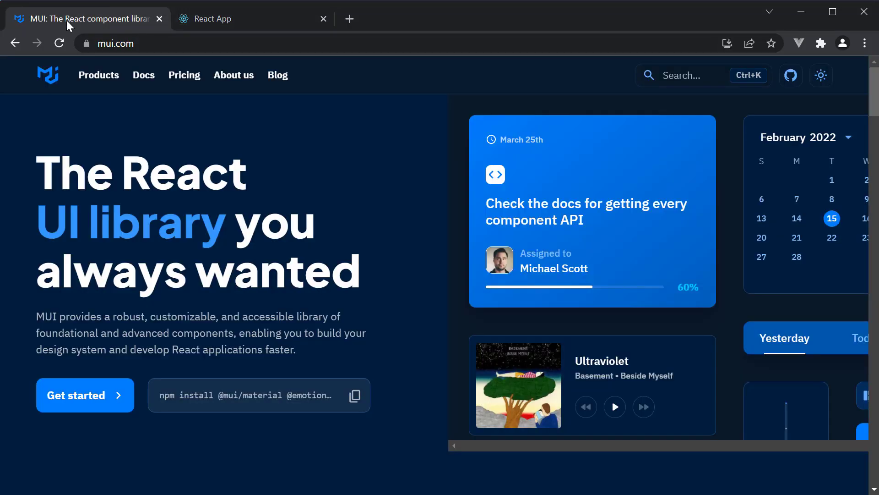
{"action": "mouse_move", "coordinate": [407, 212]}
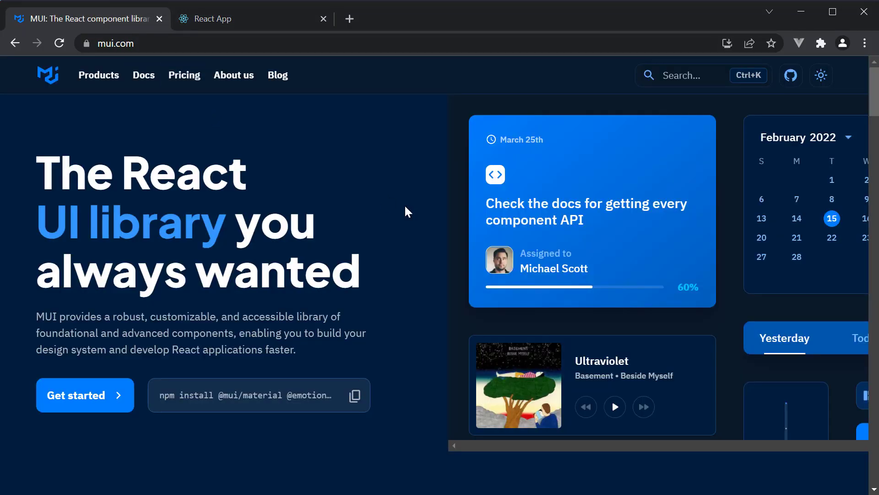
{"action": "mouse_move", "coordinate": [100, 402]}
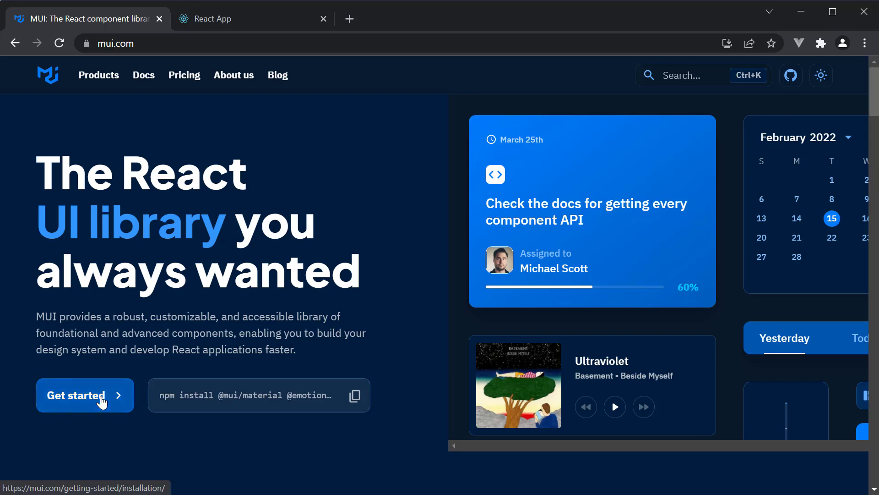
Bring up the MUI Installation guide and highlight the install command in its npm section.
{"action": "left_click", "coordinate": [85, 394]}
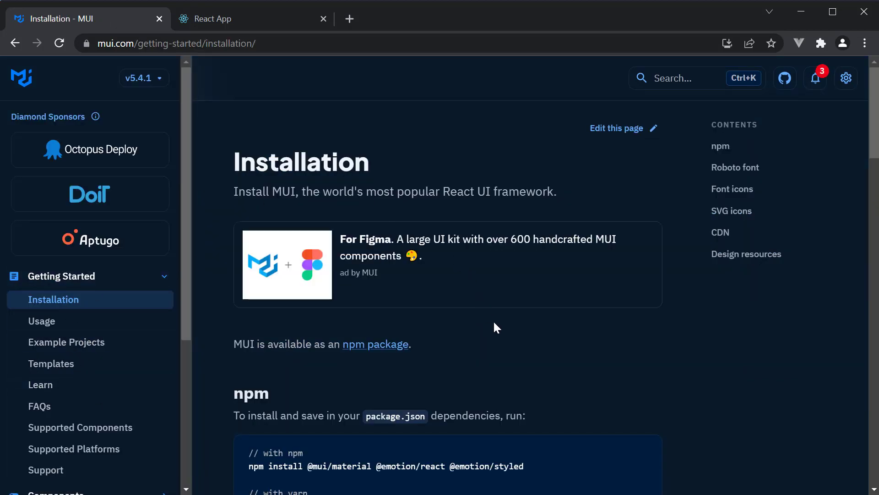
{"action": "scroll", "scroll_direction": "down", "scroll_amount": 3}
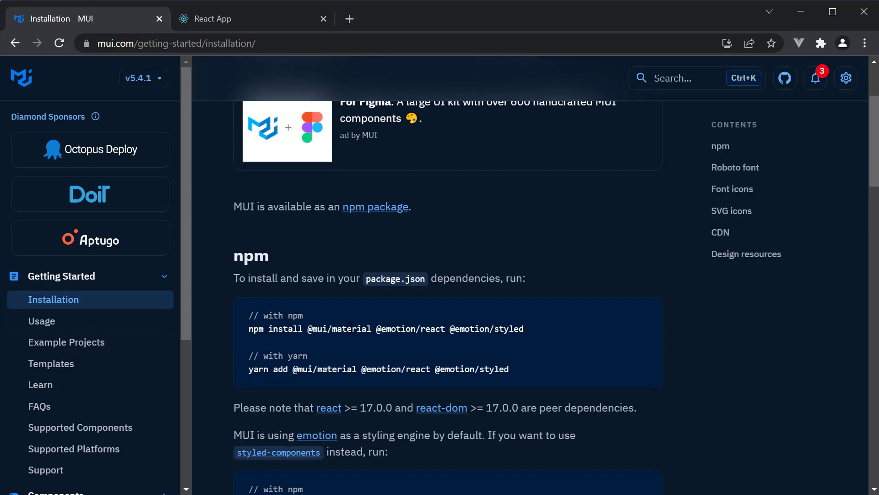
{"action": "mouse_move", "coordinate": [309, 318]}
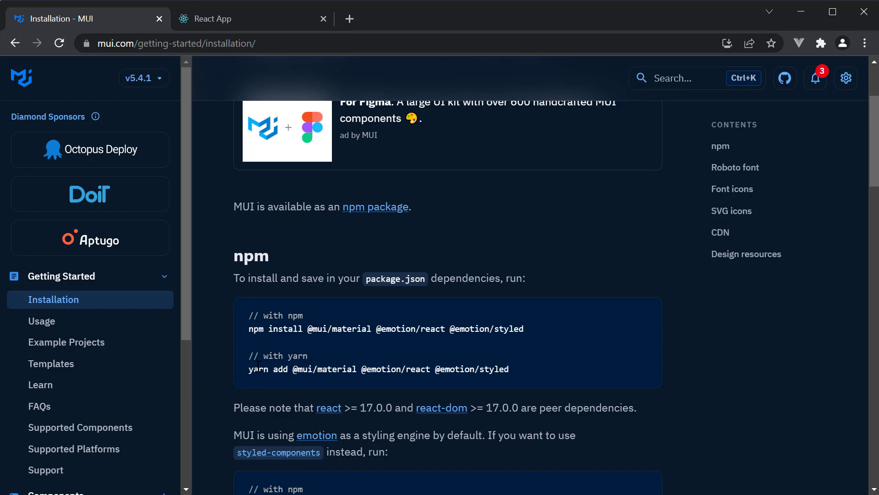
{"action": "left_click_drag", "start_coordinate": [248, 369], "coordinate": [503, 369]}
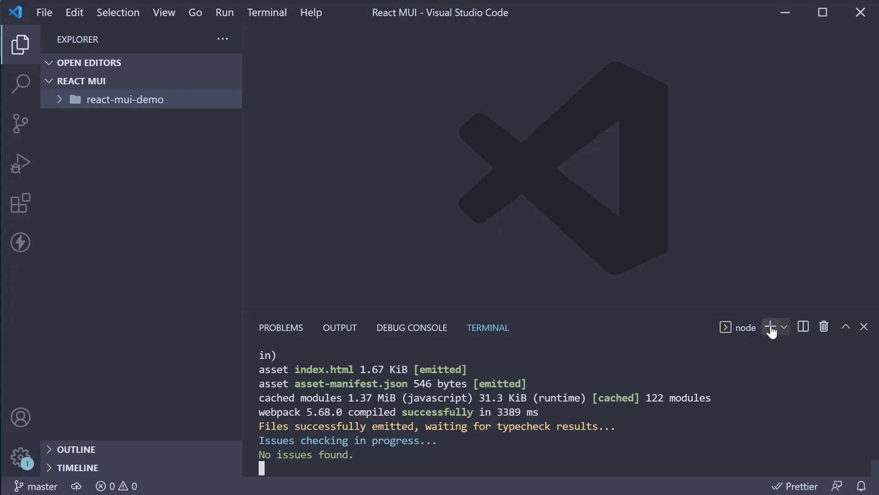
{"action": "left_click", "coordinate": [785, 327]}
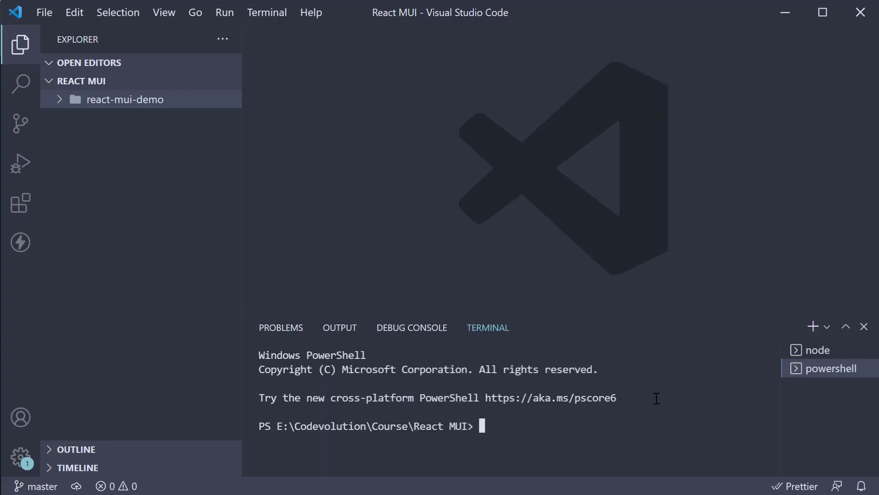
{"action": "type", "text": "cd .\\react-mui-demo\\"}
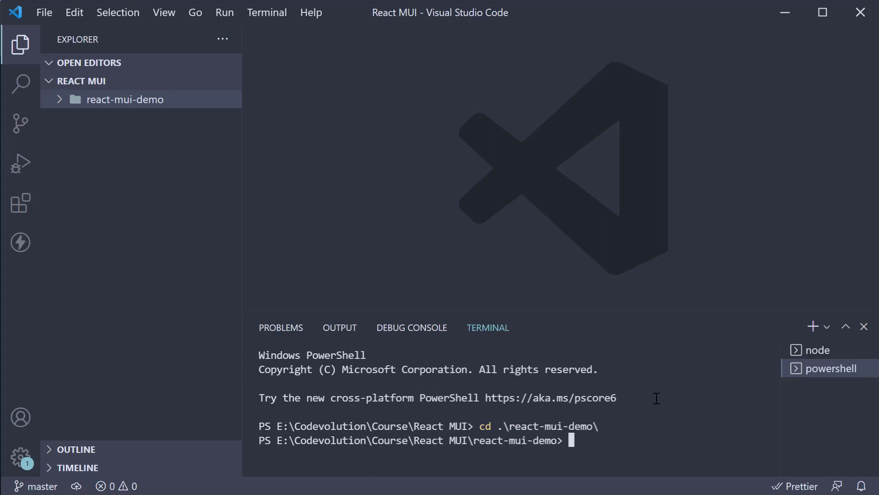
{"action": "type", "text": "yarn add @mui/material @emotion/react @emotion/styled"}
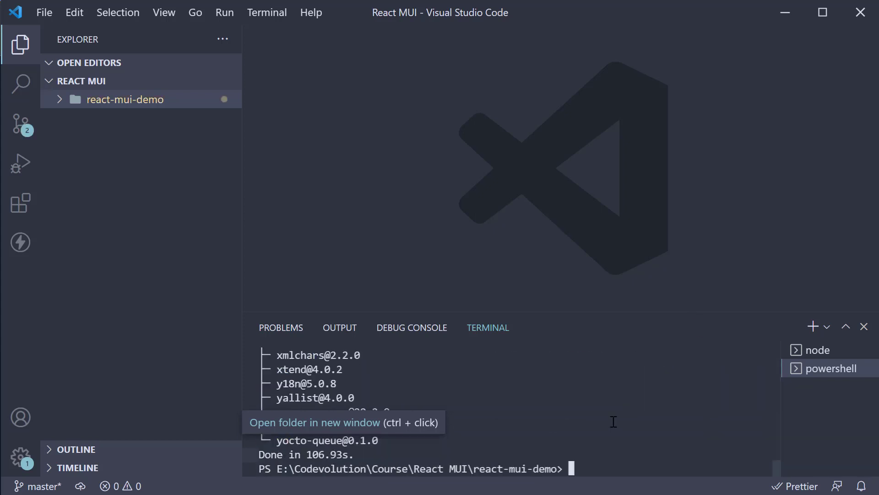
{"action": "left_click", "coordinate": [126, 98]}
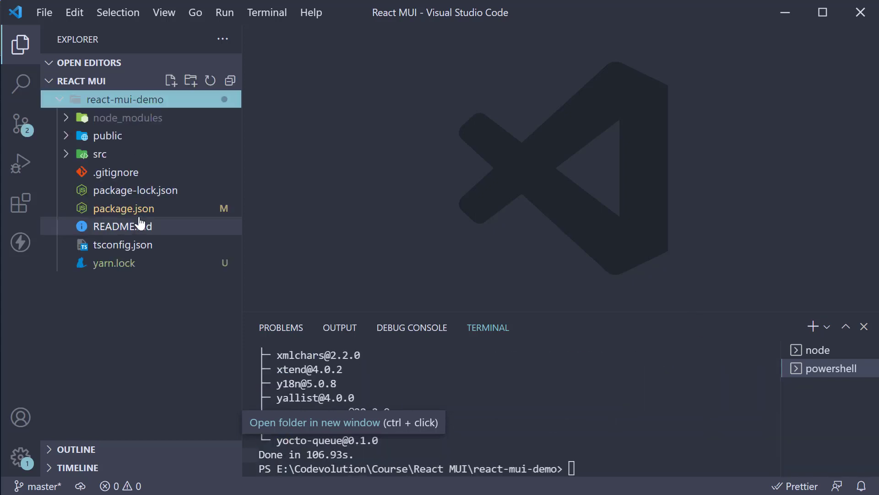
{"action": "left_click", "coordinate": [123, 208]}
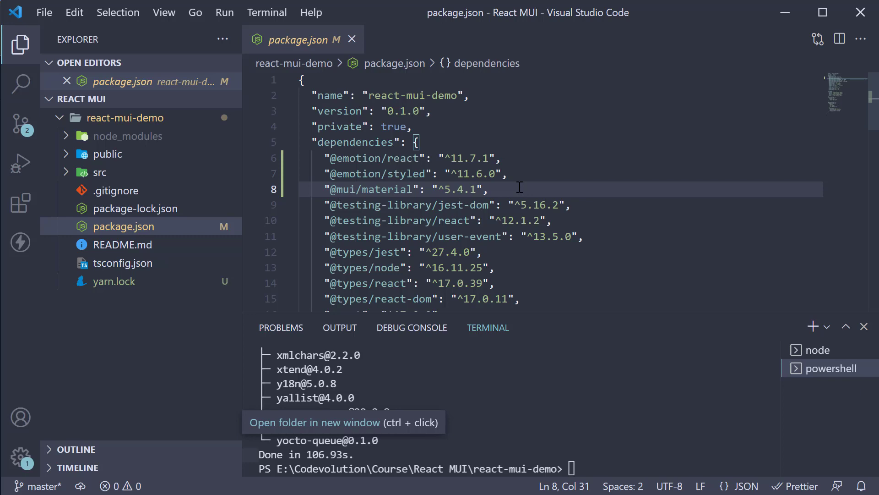
{"action": "left_click", "coordinate": [99, 171]}
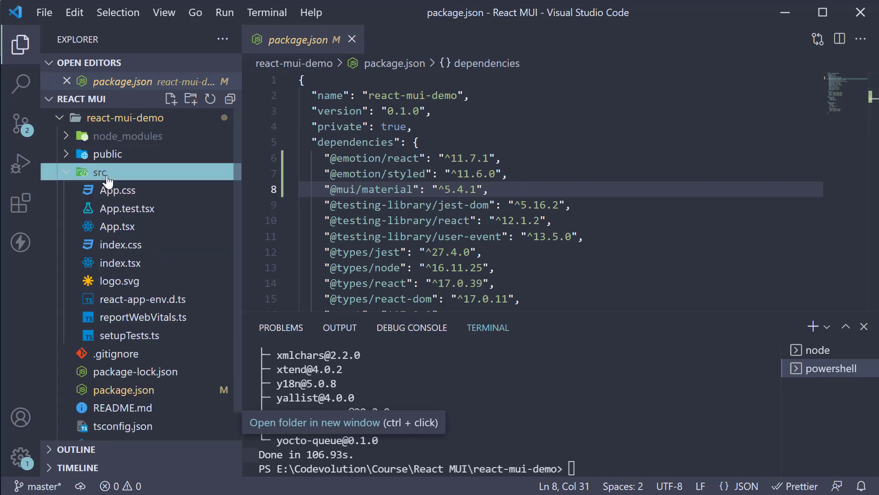
Delete the header markup and unused imports from App.tsx, leaving an empty div with className App.
{"action": "left_click", "coordinate": [117, 226]}
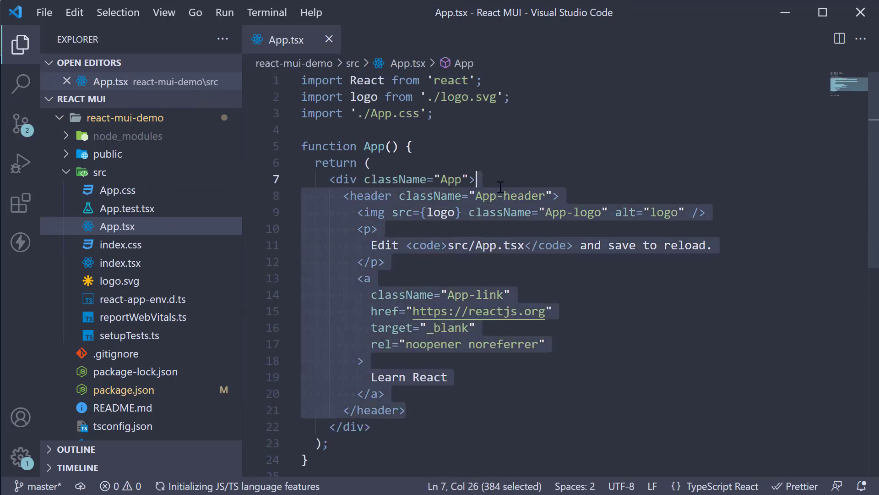
{"action": "key", "text": "Delete"}
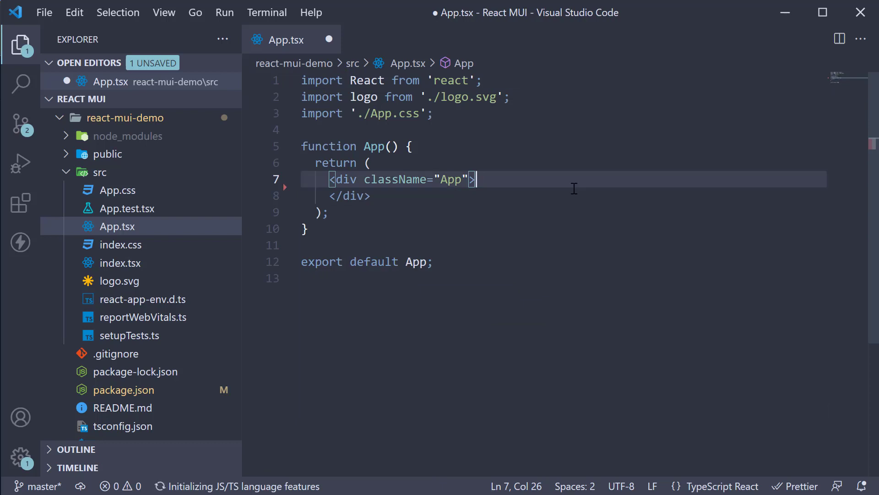
{"action": "left_click", "coordinate": [482, 81]}
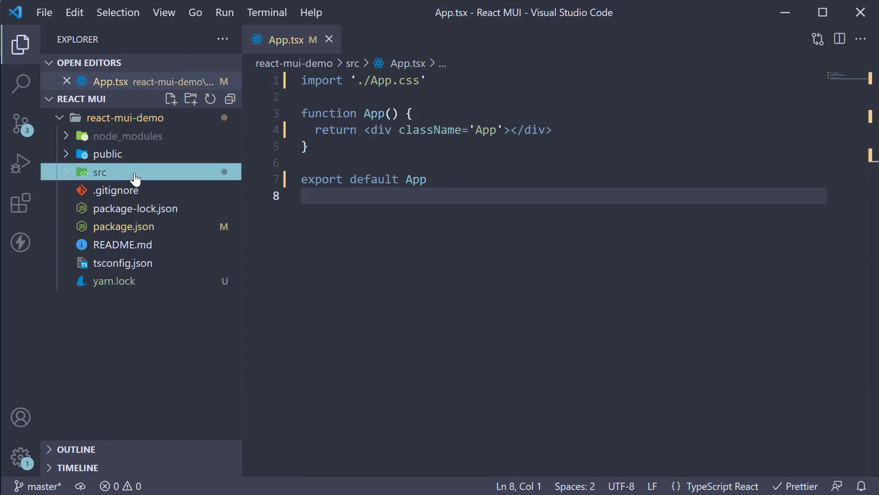
Create a new folder named components inside src.
{"action": "left_click", "coordinate": [99, 172]}
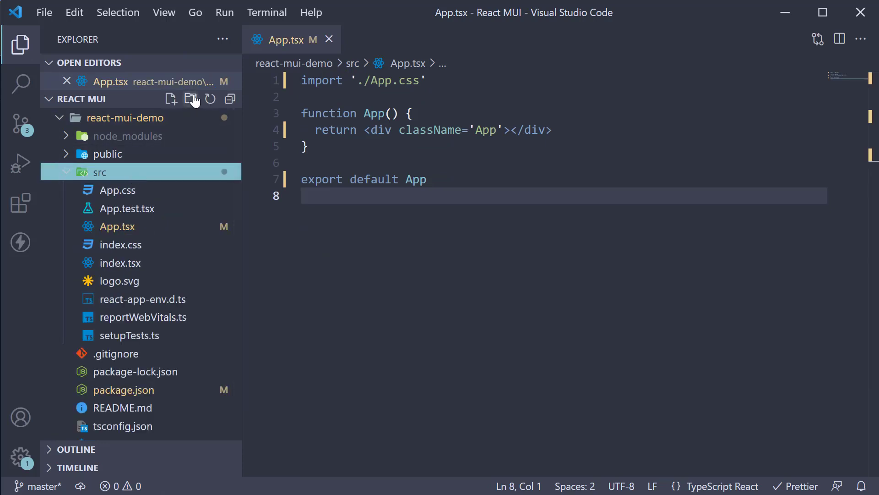
{"action": "left_click", "coordinate": [190, 99]}
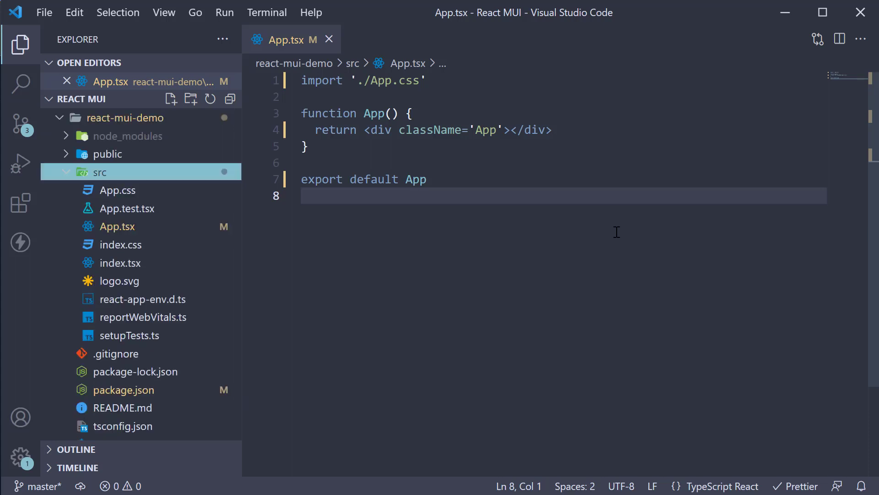
{"action": "left_click", "coordinate": [189, 99]}
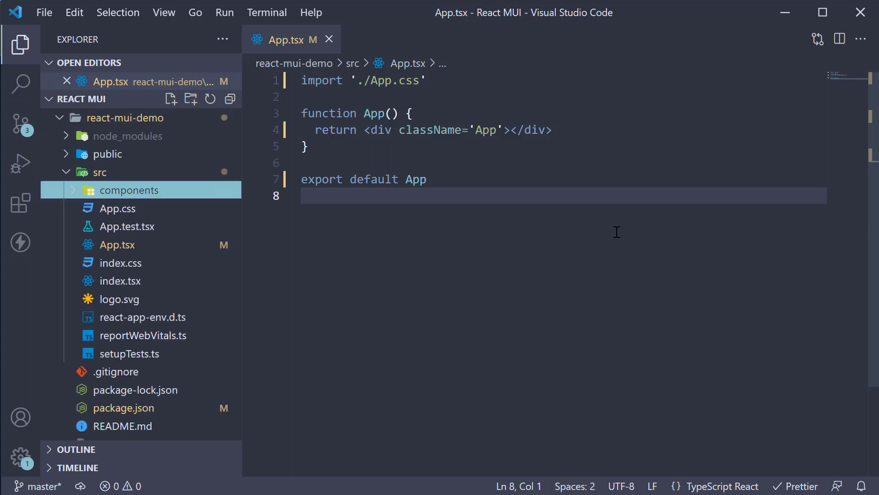